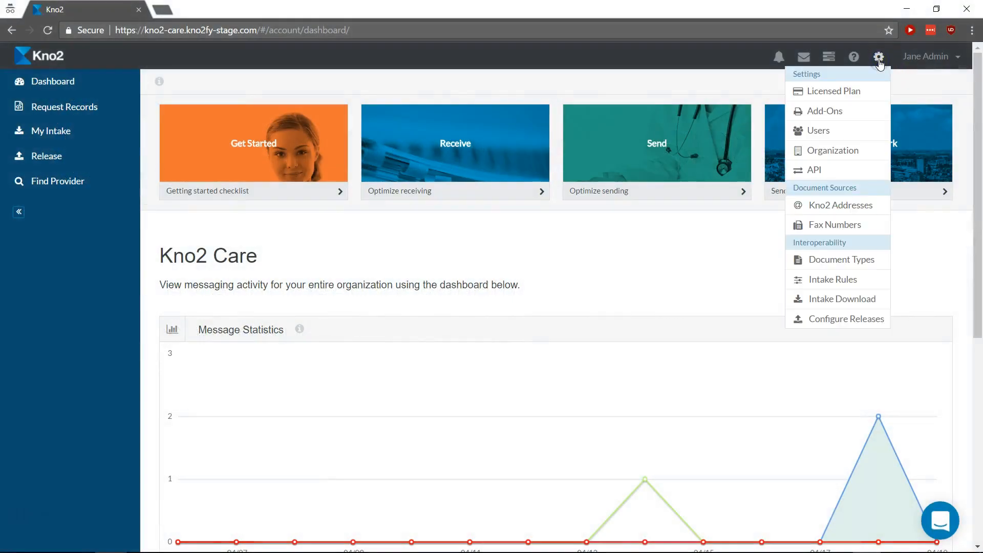
mouse_move(818, 130)
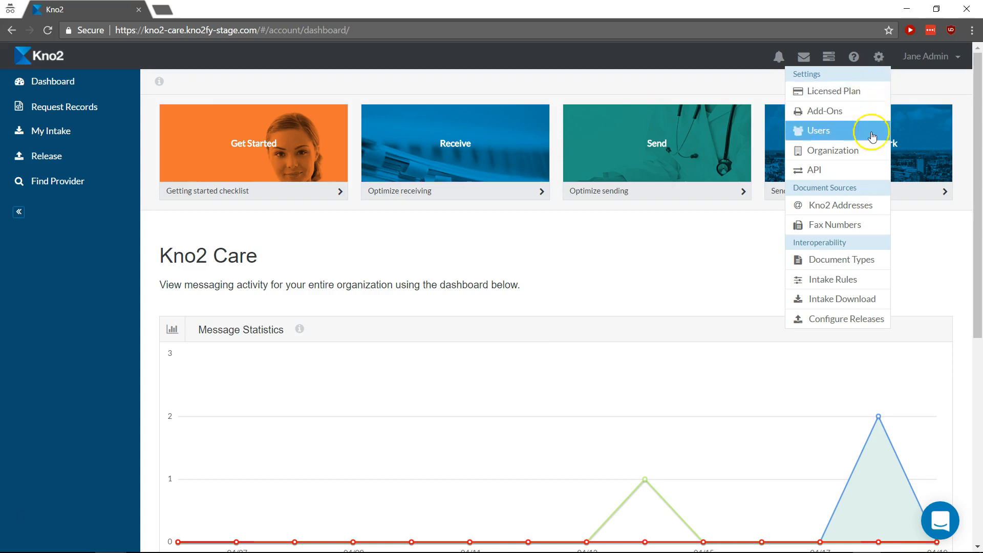
- Open the Kno2 Addresses settings page listing the activated records address
click(841, 205)
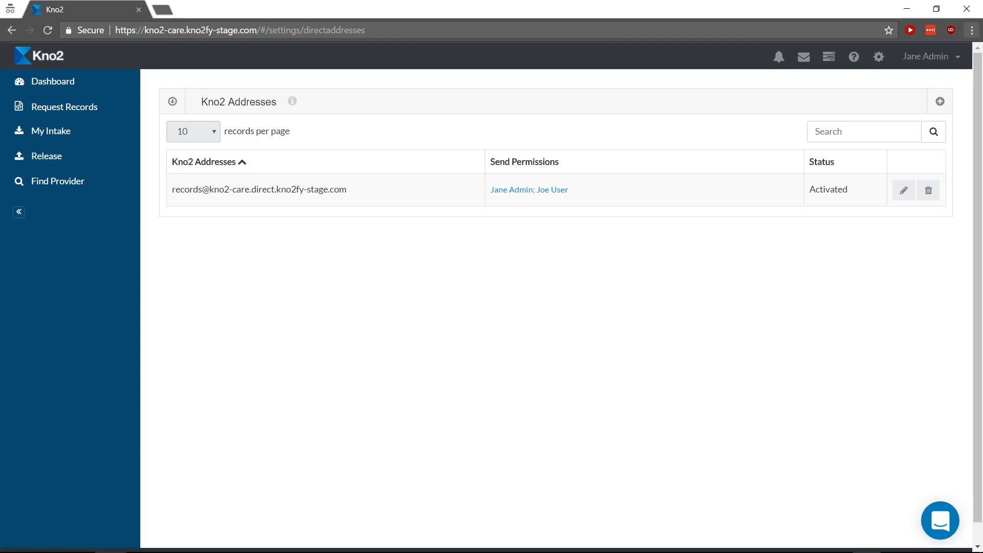
- Start a new Kno2 address, trying Provider before keeping Organization as address type
click(938, 101)
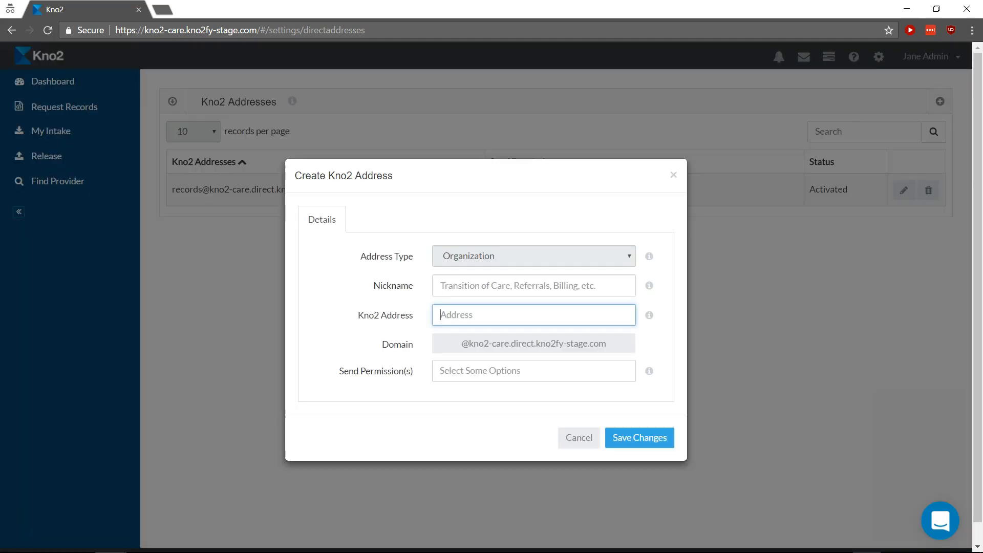
click(532, 256)
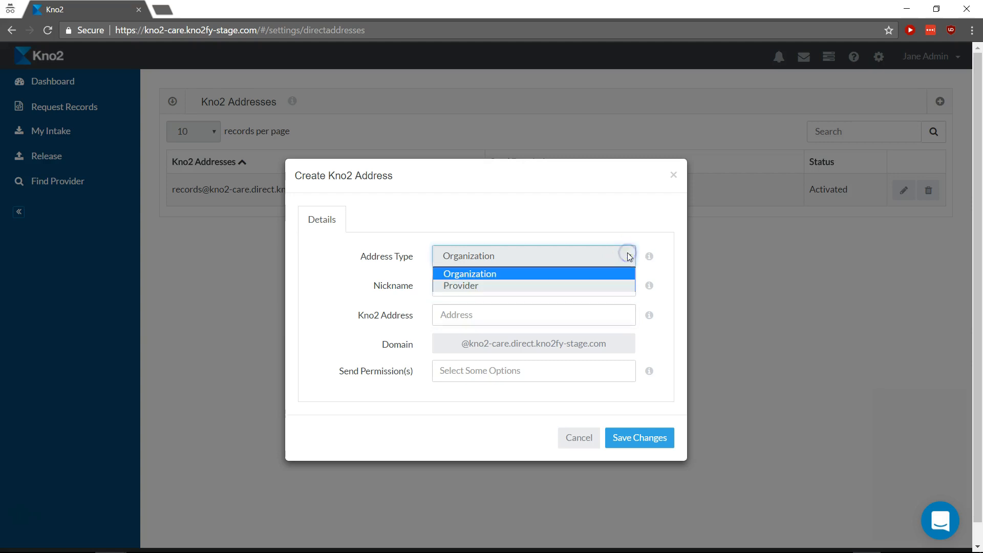
click(461, 285)
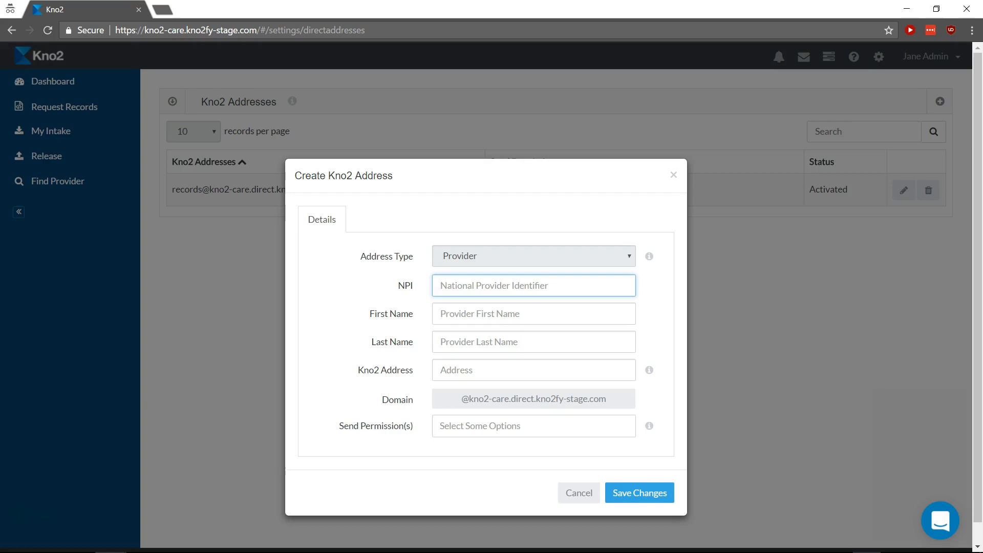
click(533, 285)
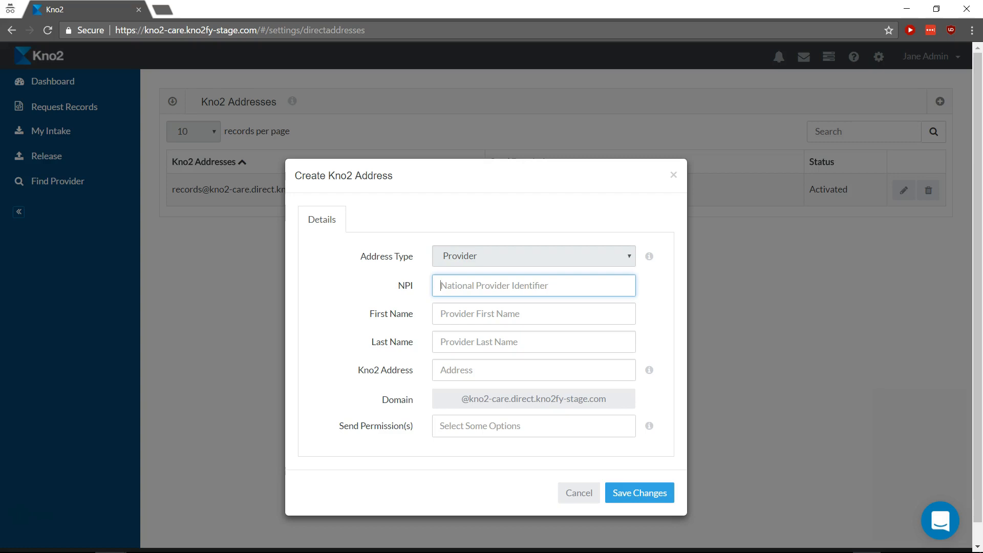
click(532, 256)
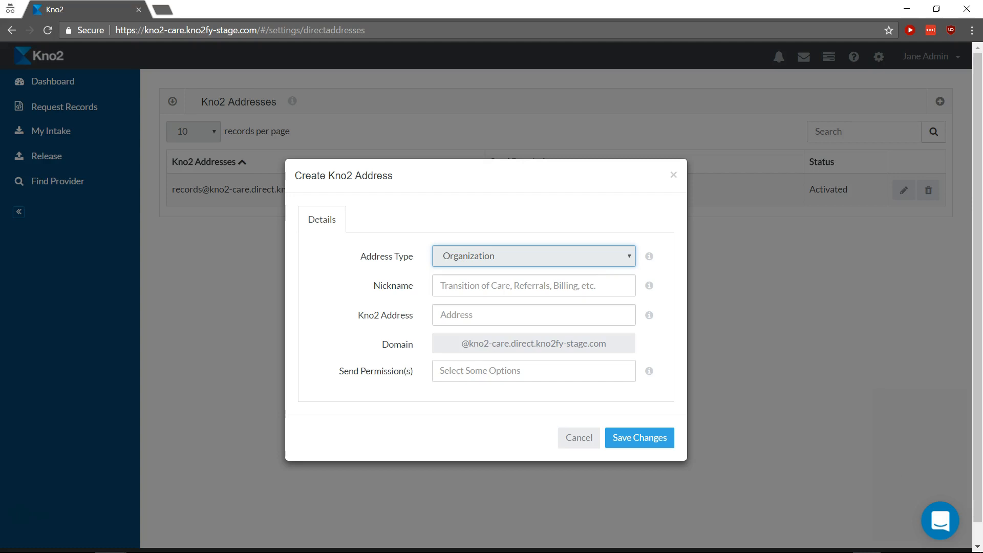
click(532, 285)
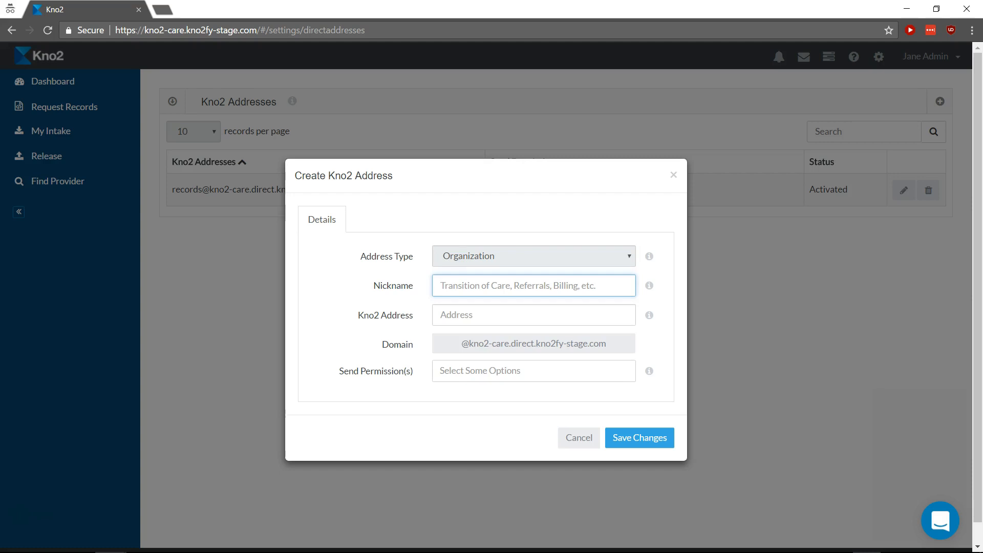
- Enter nickname 'Intake' and Kno2 address 'intake' in the new address form
click(533, 285)
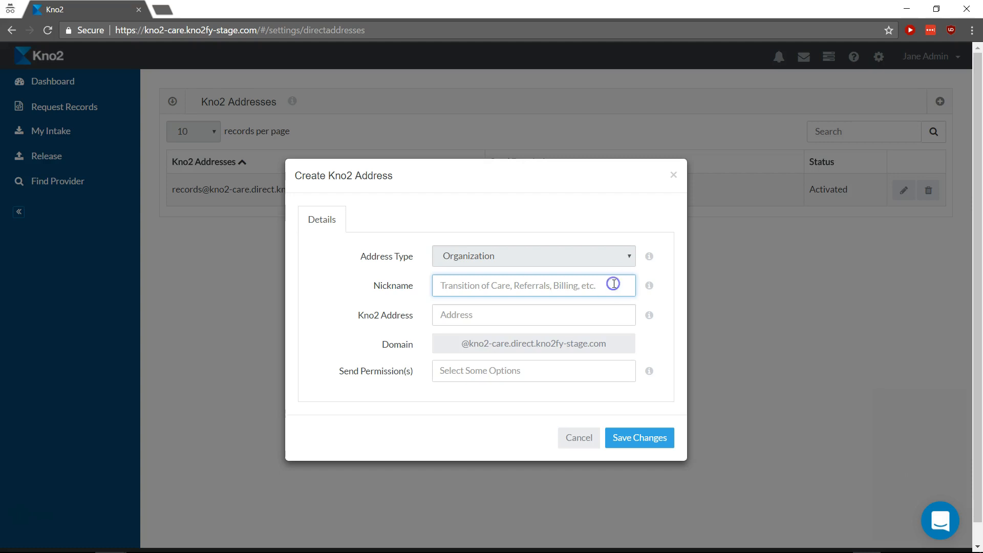
text(Intake)
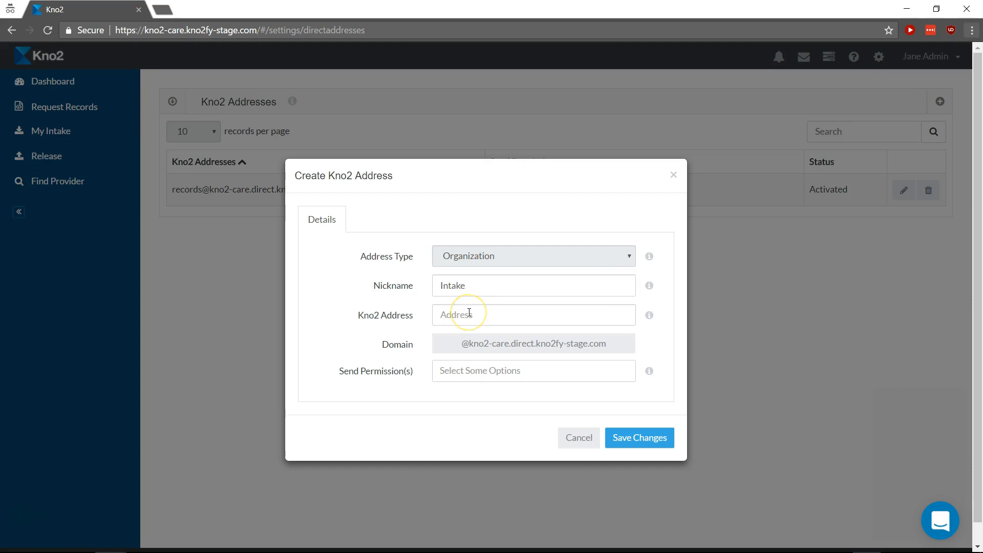
text(intake)
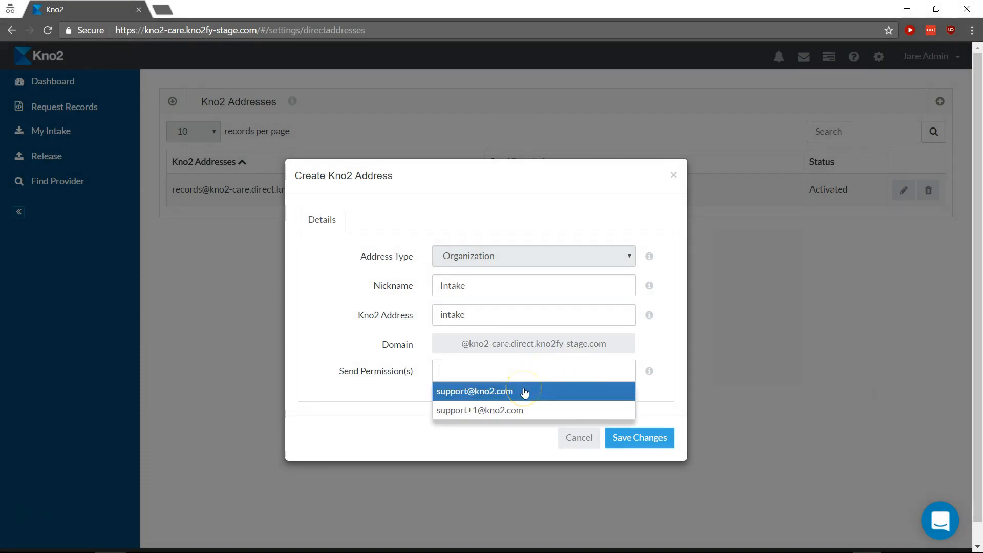
click(474, 391)
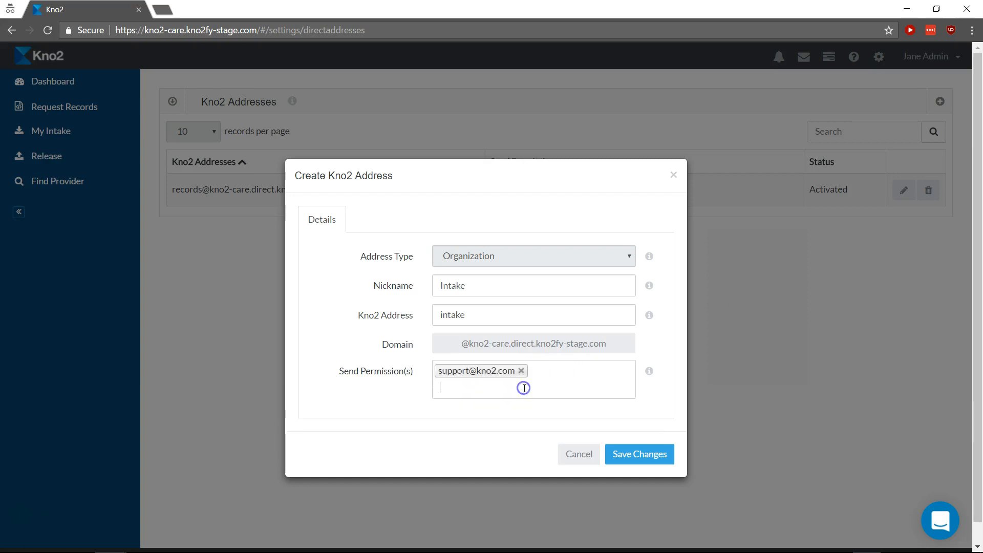
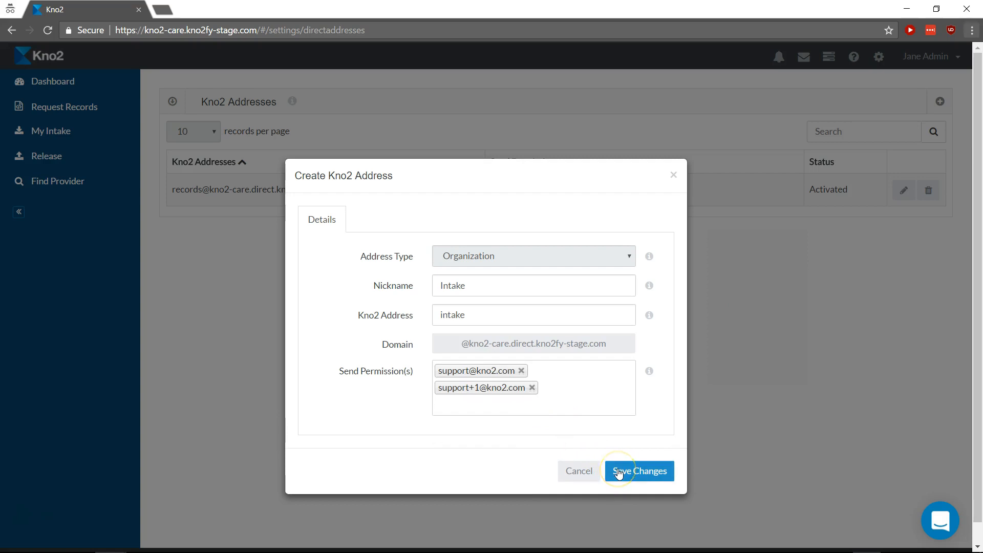
click(639, 471)
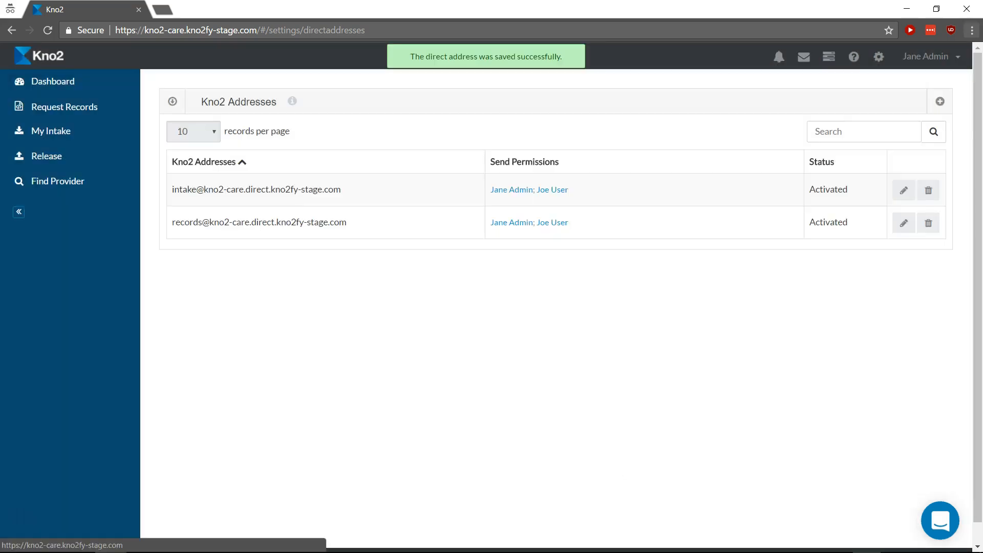